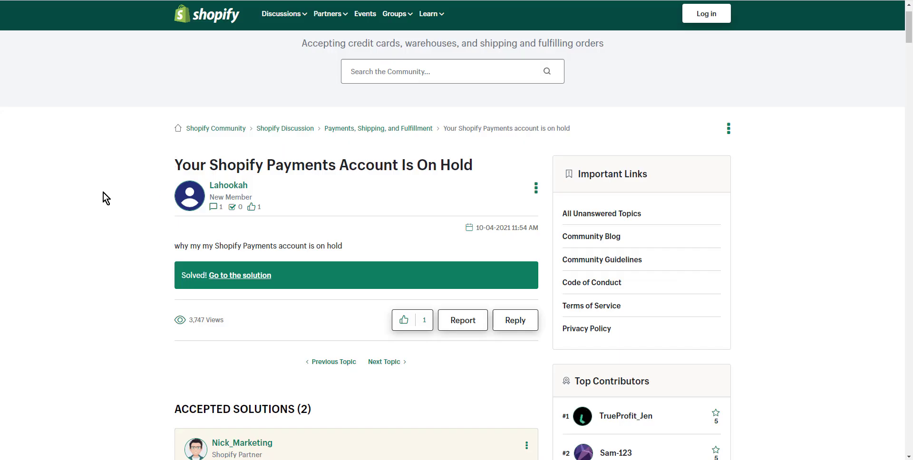
pyautogui.scroll(-3)
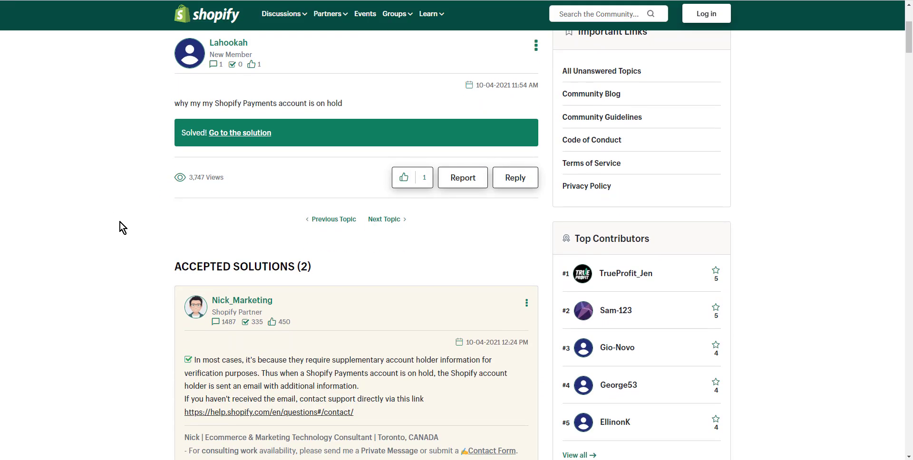
pyautogui.scroll(-3)
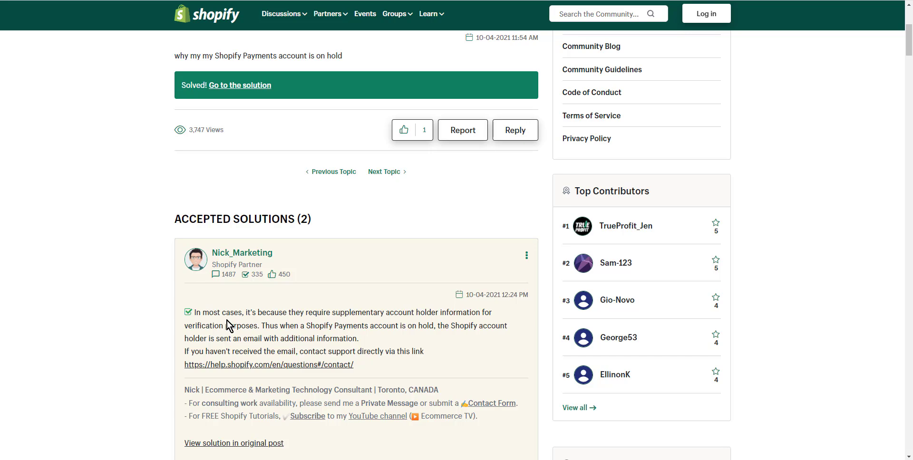
pyautogui.scroll(-3)
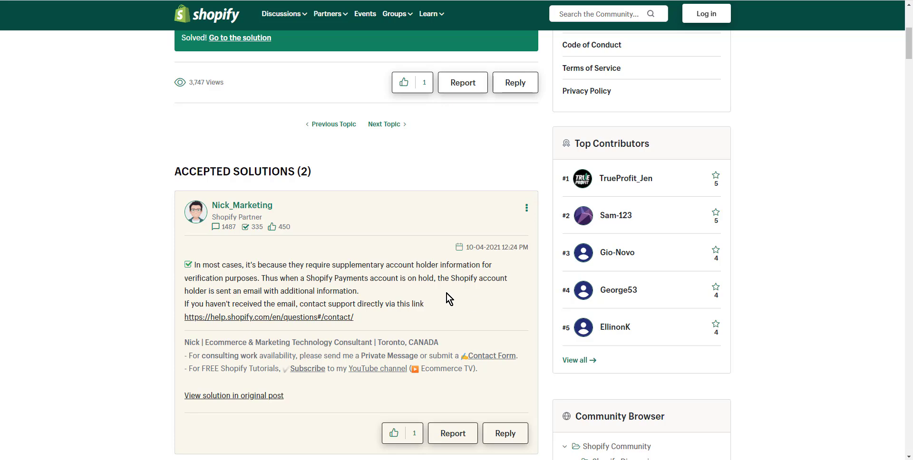
pyautogui.moveTo(456, 298)
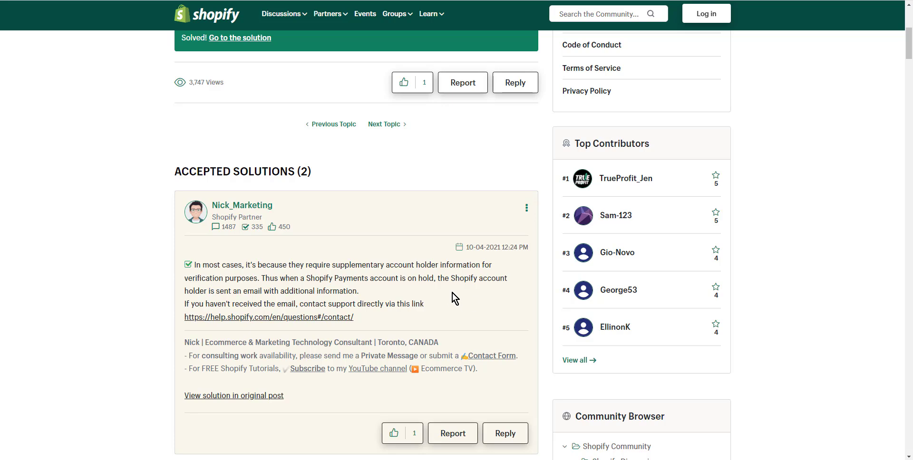
pyautogui.moveTo(468, 304)
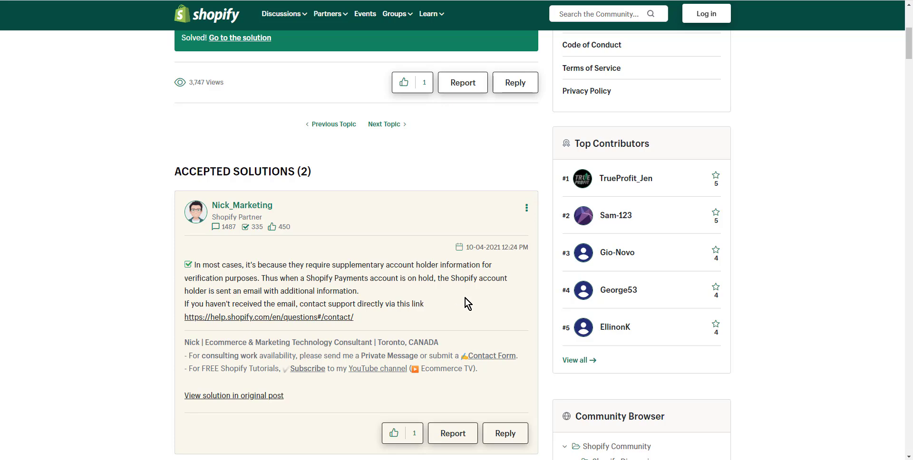
pyautogui.moveTo(473, 300)
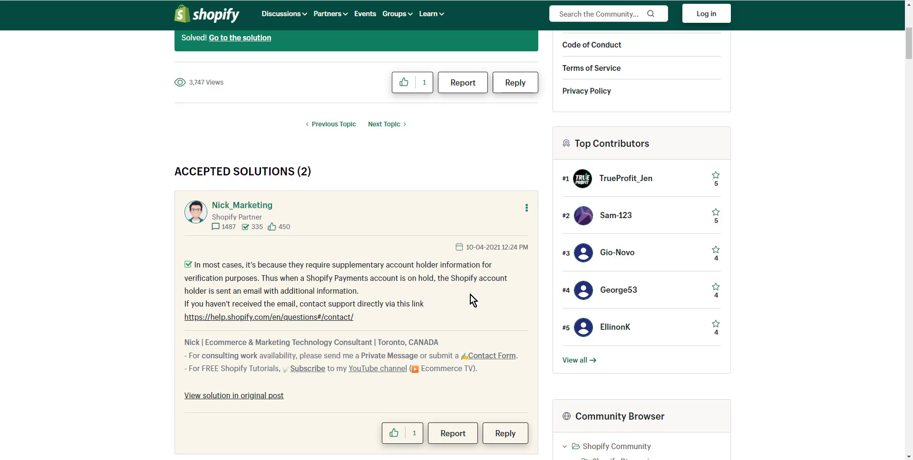
pyautogui.moveTo(358, 293)
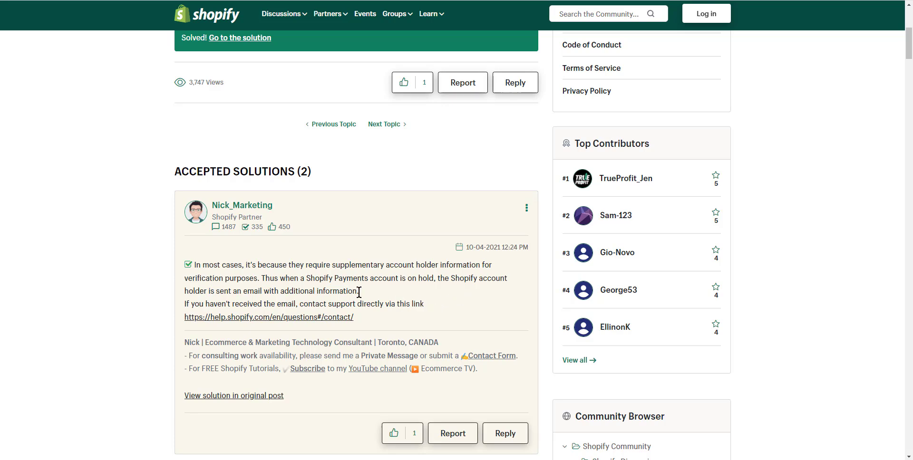
pyautogui.moveTo(451, 292)
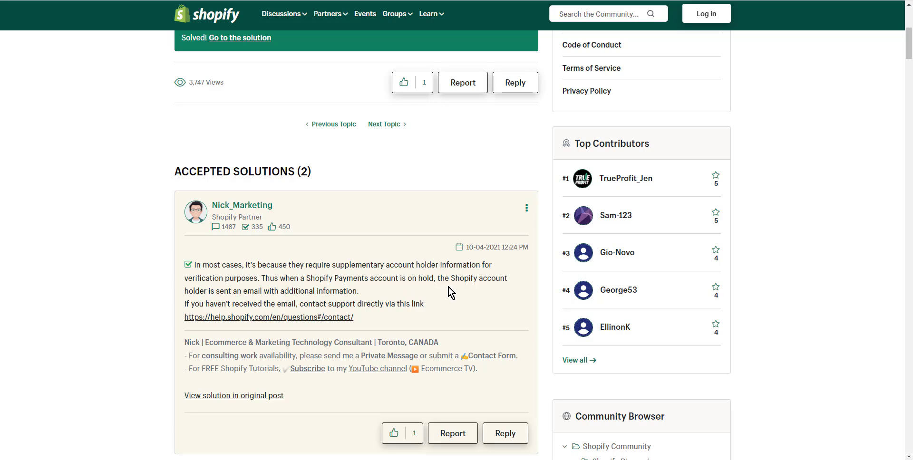
pyautogui.moveTo(415, 318)
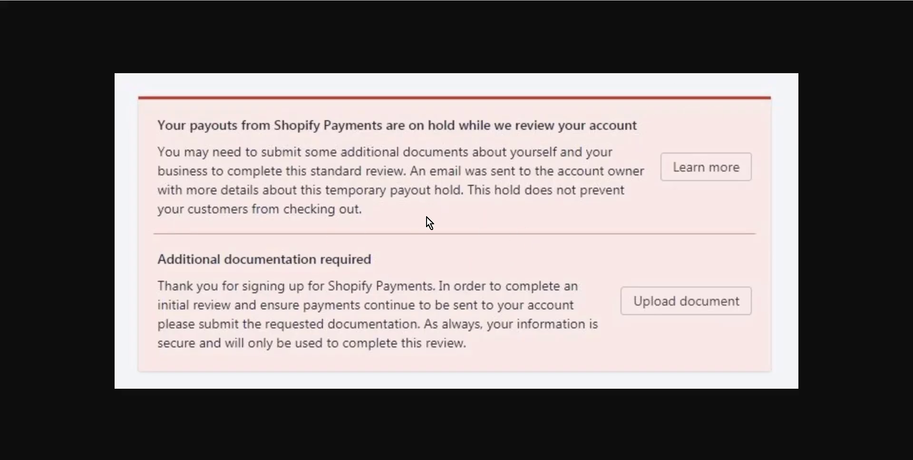
pyautogui.moveTo(453, 207)
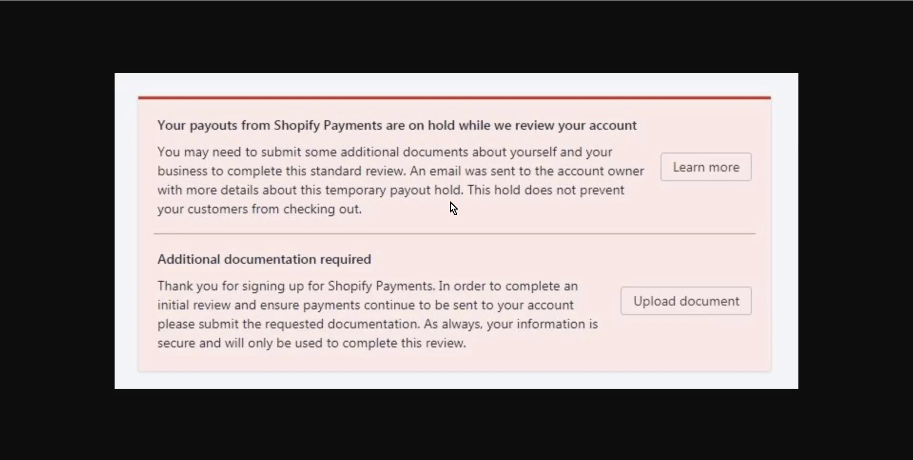
pyautogui.moveTo(503, 250)
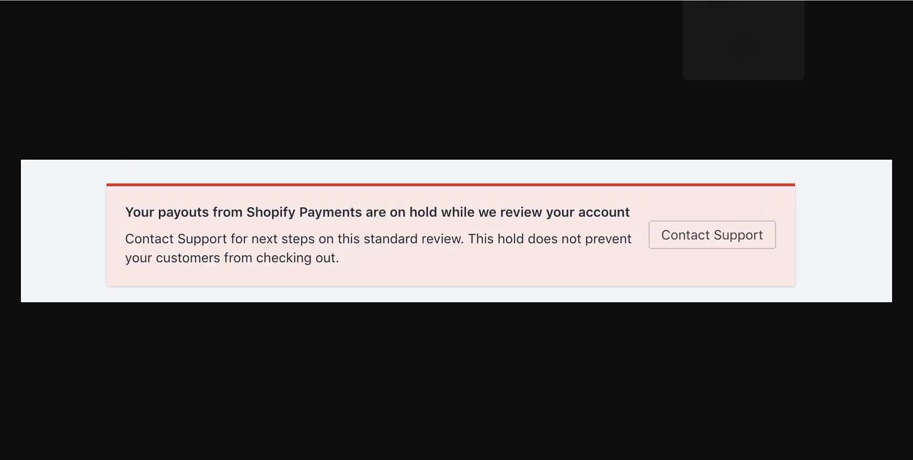
pyautogui.moveTo(593, 307)
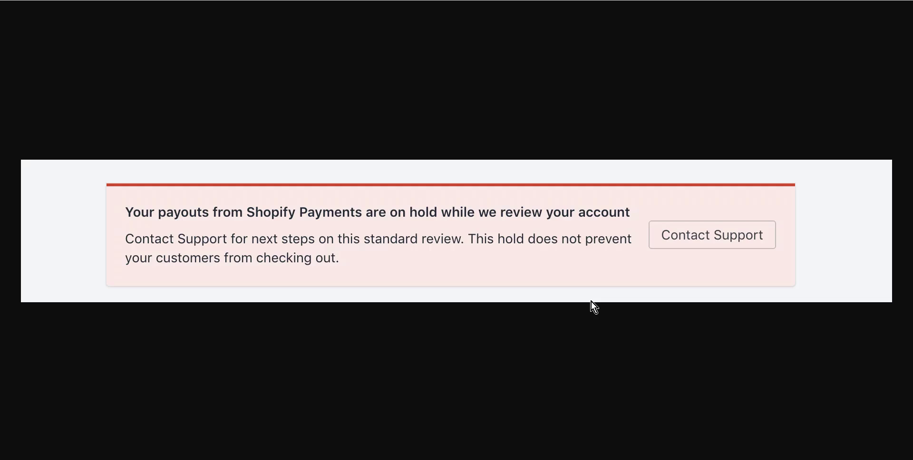
pyautogui.moveTo(785, 195)
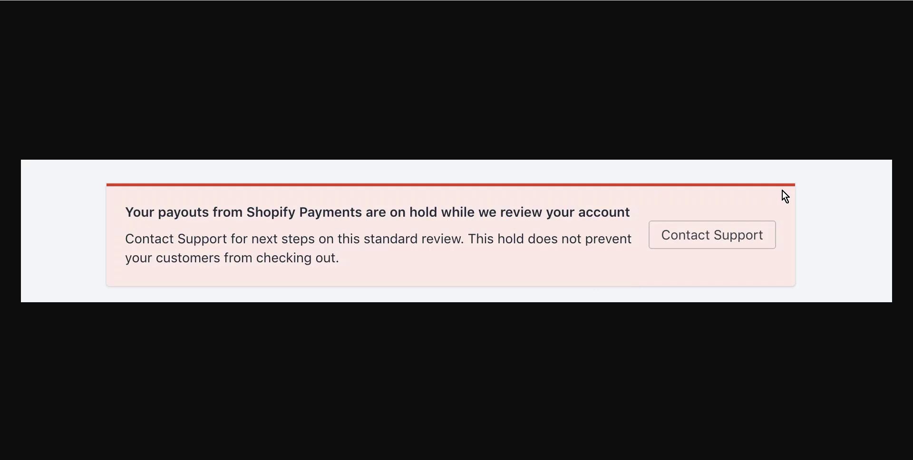
pyautogui.moveTo(797, 183)
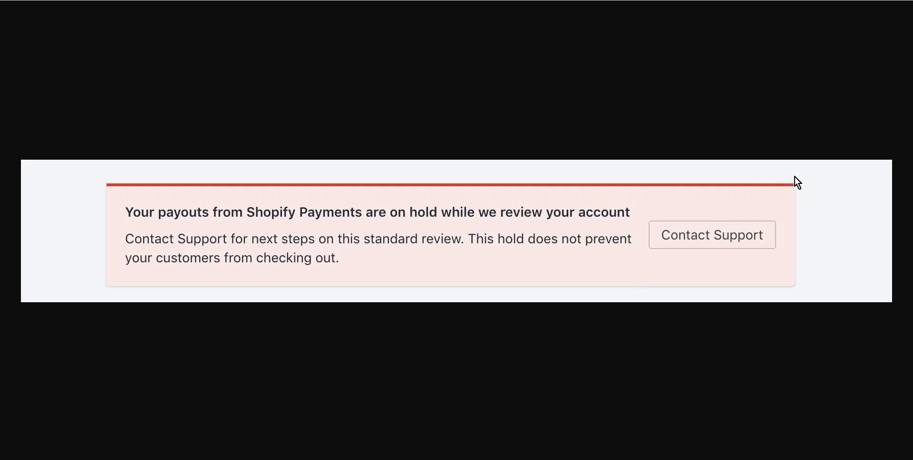